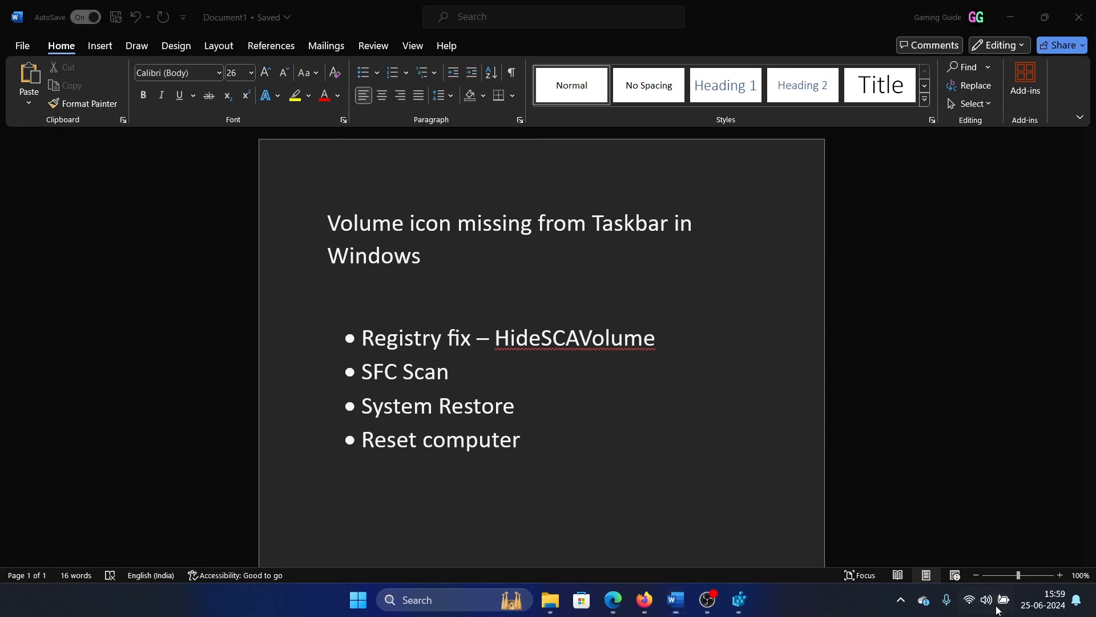
Step: Check the volume controls in Quick Settings and dismiss the panel
{"action": "left_click", "coordinate": [987, 599]}
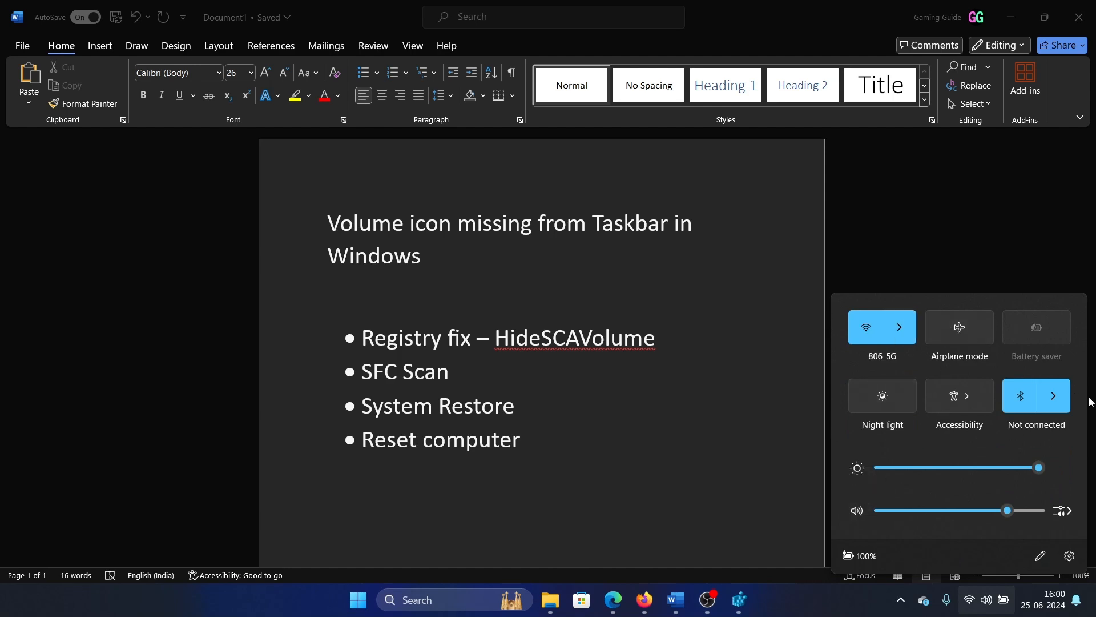
{"action": "mouse_move", "coordinate": [857, 467]}
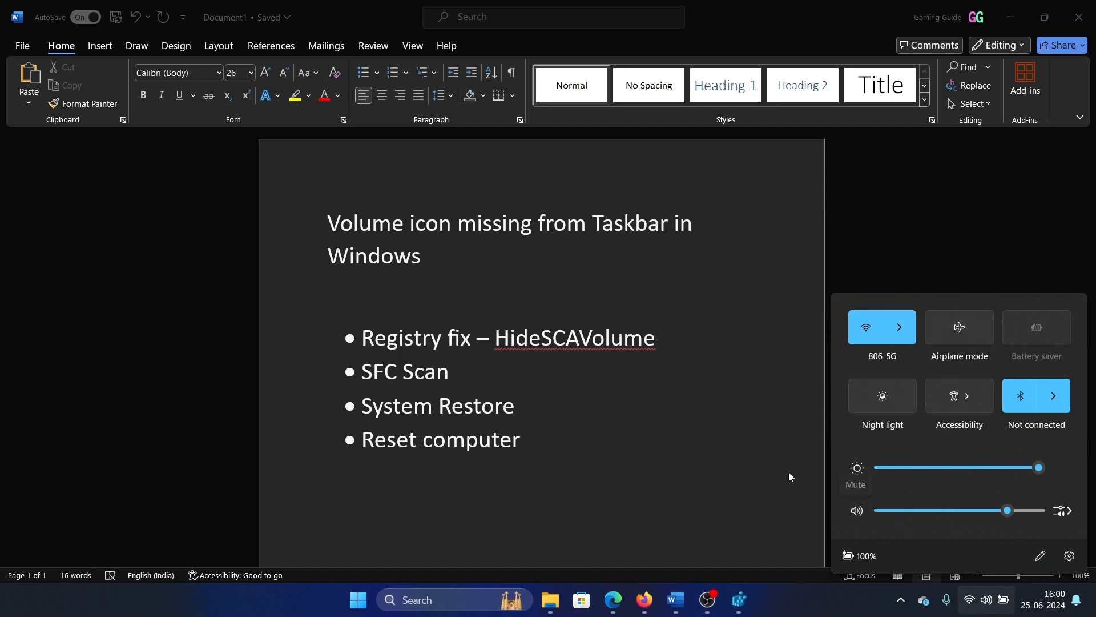
{"action": "left_click", "coordinate": [488, 371]}
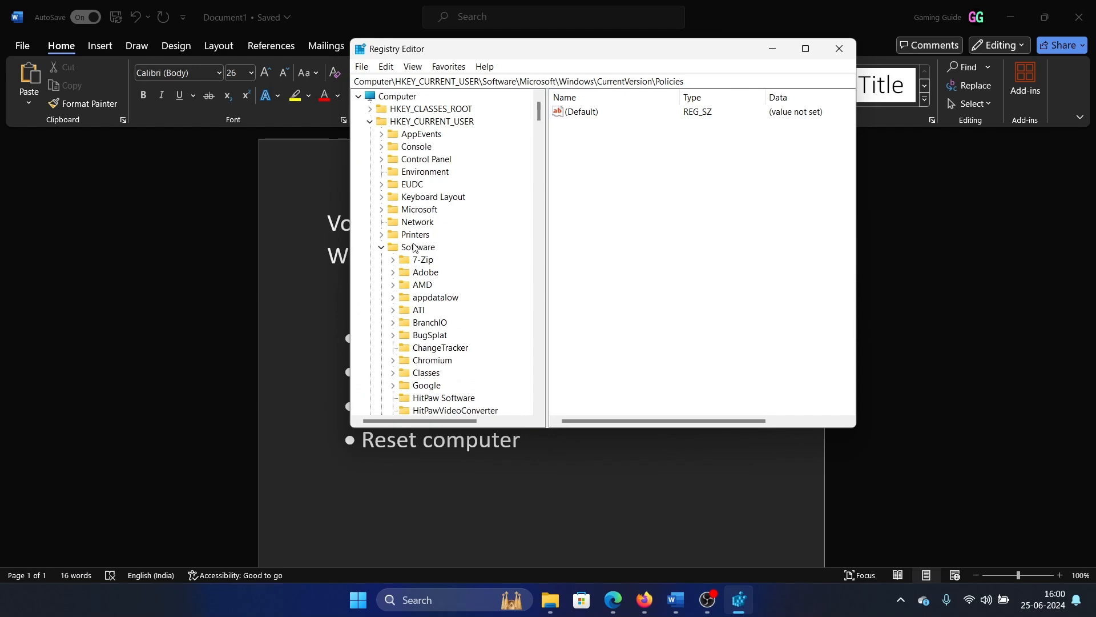
Step: Create a new Explorer key under HKCU\...\CurrentVersion\Policies
{"action": "left_click", "coordinate": [417, 209]}
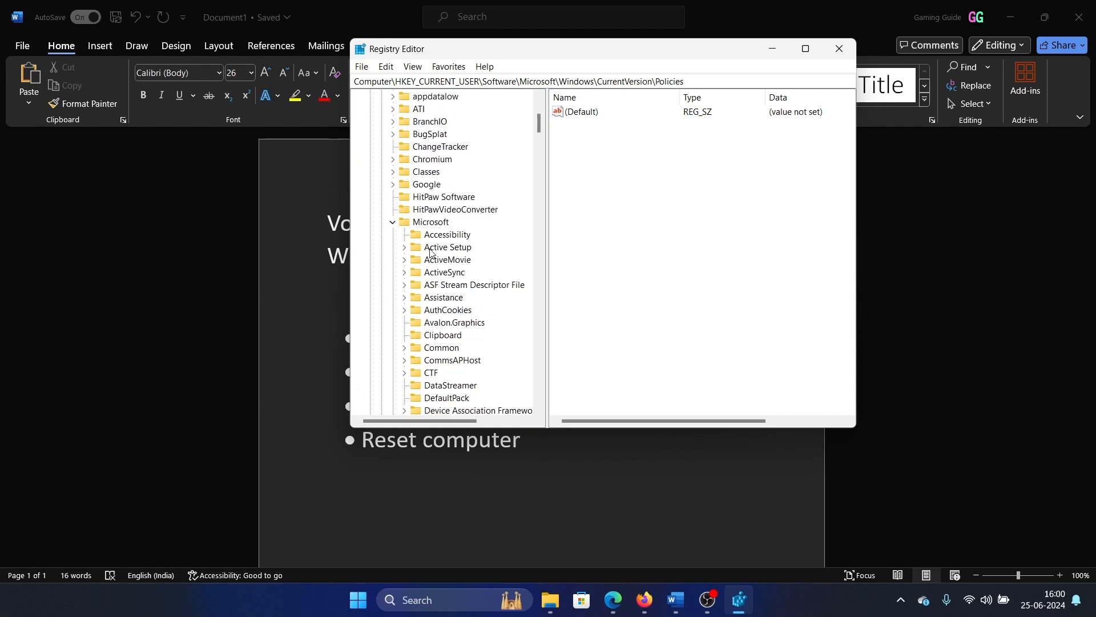
{"action": "scroll", "scroll_direction": "down", "scroll_amount": 3}
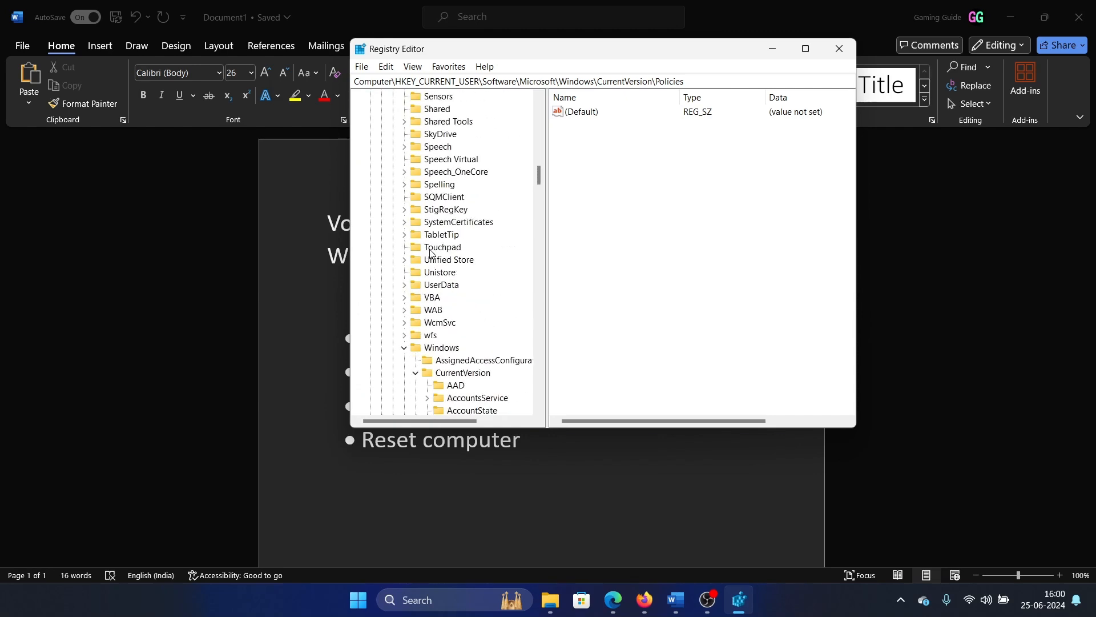
{"action": "scroll", "scroll_direction": "down", "scroll_amount": 3}
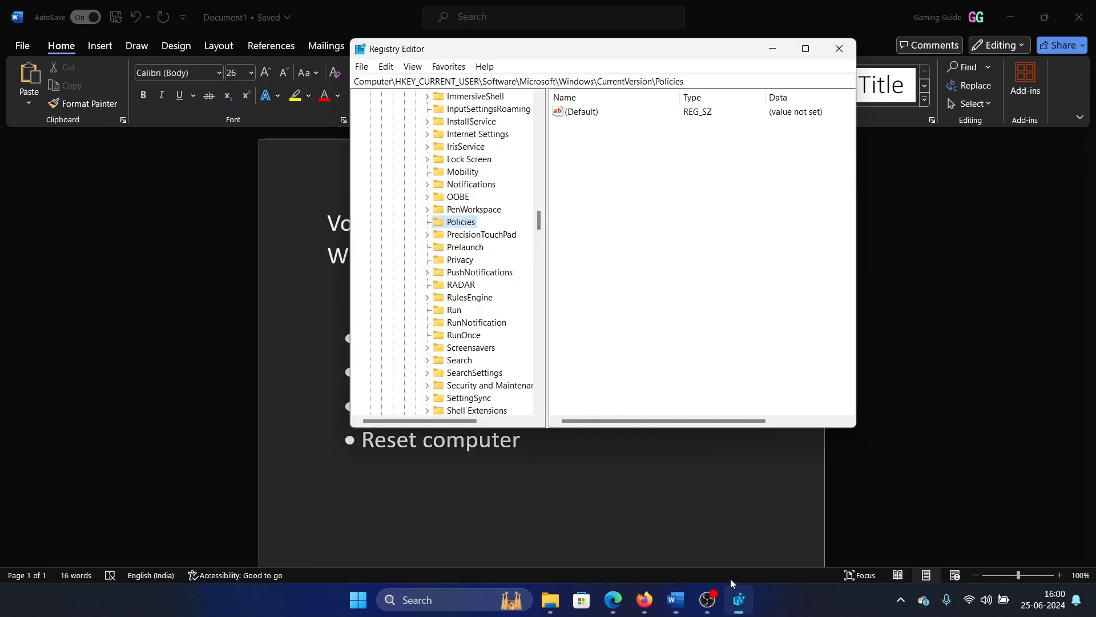
{"action": "right_click", "coordinate": [460, 221]}
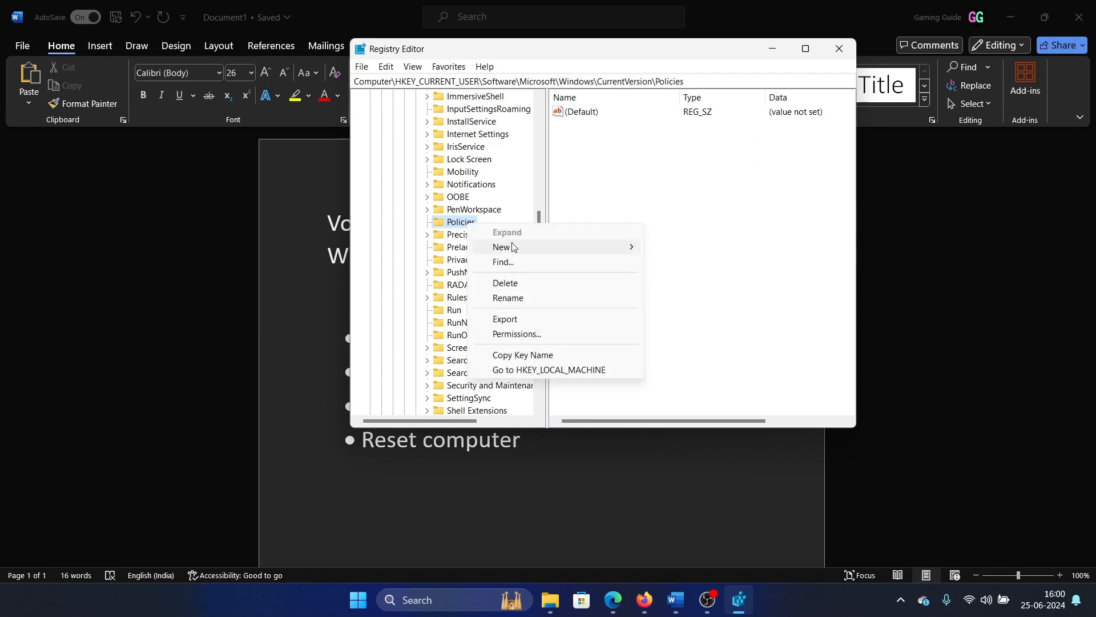
{"action": "left_click", "coordinate": [502, 247]}
{"action": "type", "text": "Explorer"}
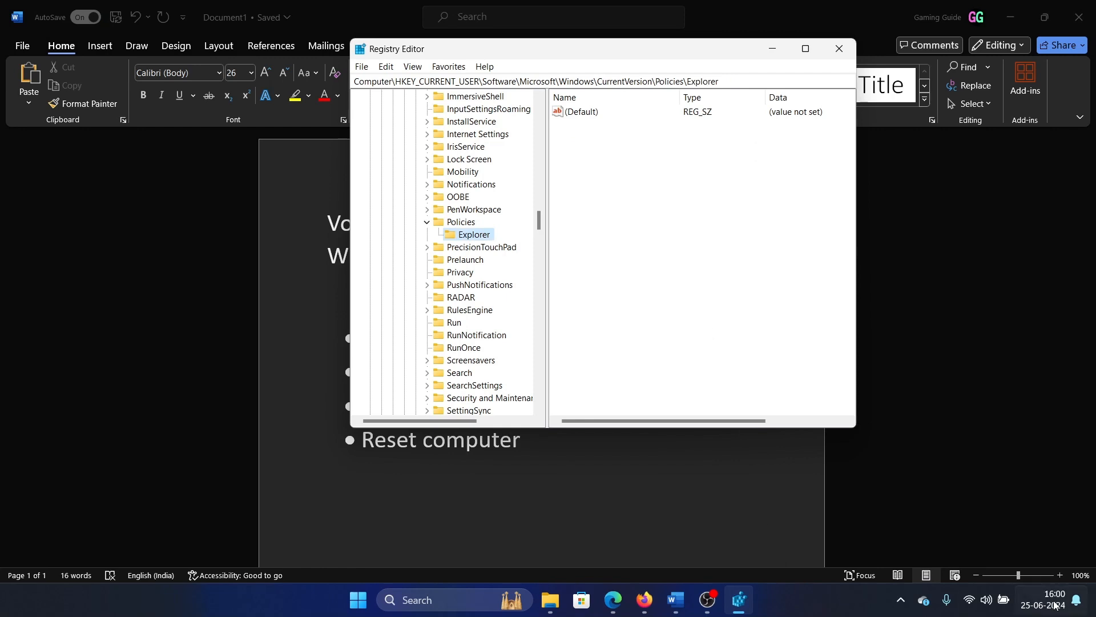
{"action": "mouse_move", "coordinate": [695, 542]}
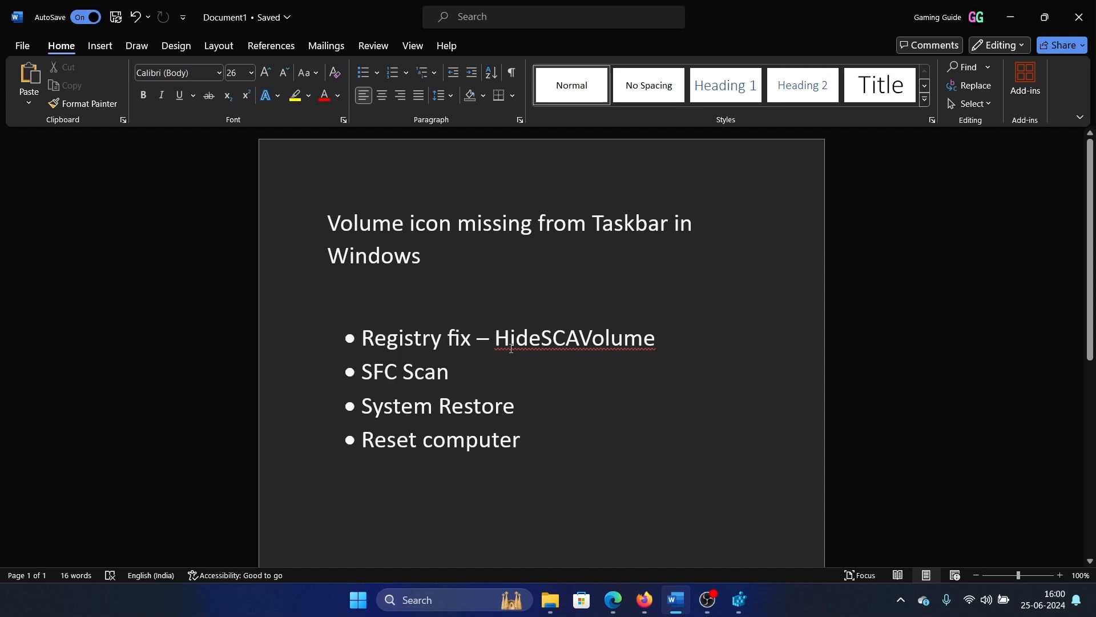
Step: Grab the HideSCAVolume name from the Word outline and return to Registry Editor
{"action": "double_click", "coordinate": [573, 338]}
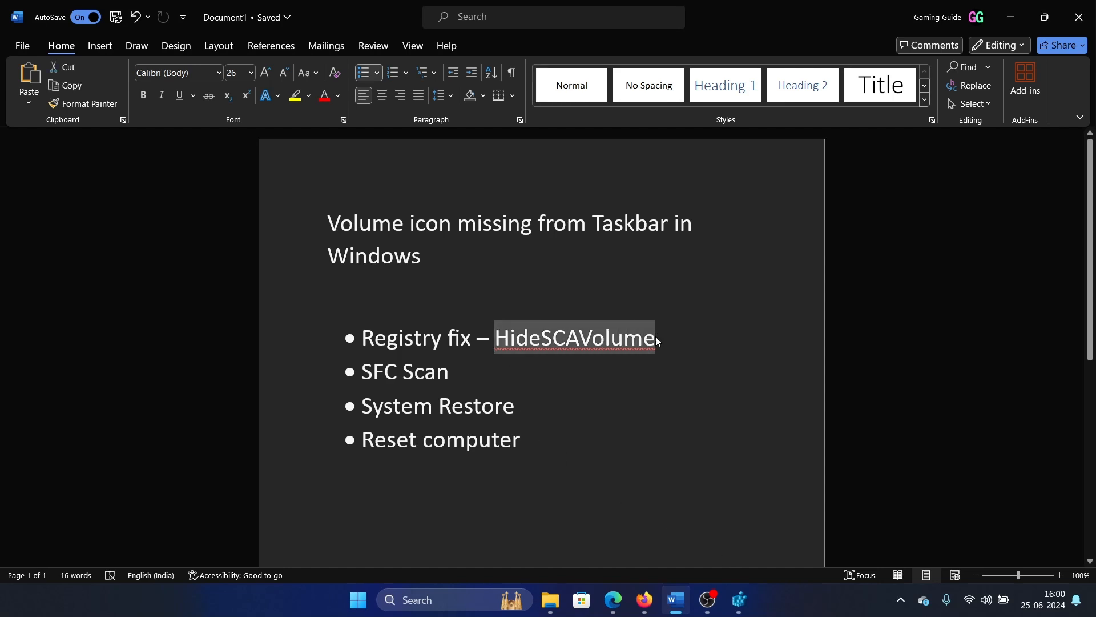
{"action": "left_click", "coordinate": [737, 604]}
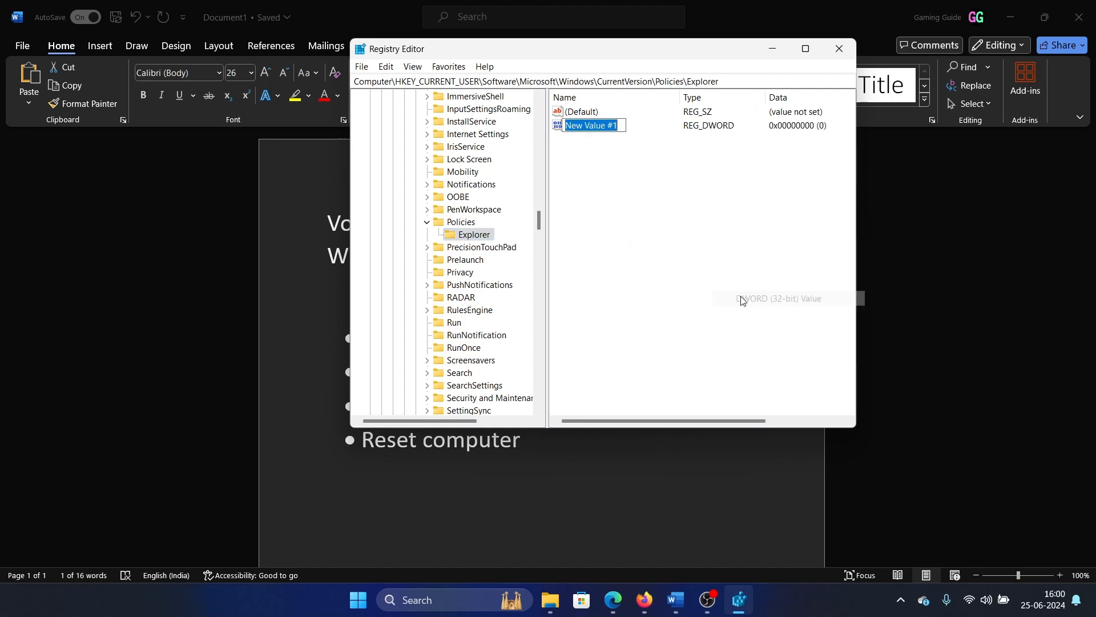
Step: Name the new DWORD HideSCAVolume and confirm its value data of 0
{"action": "type", "text": "HideSCAVolume"}
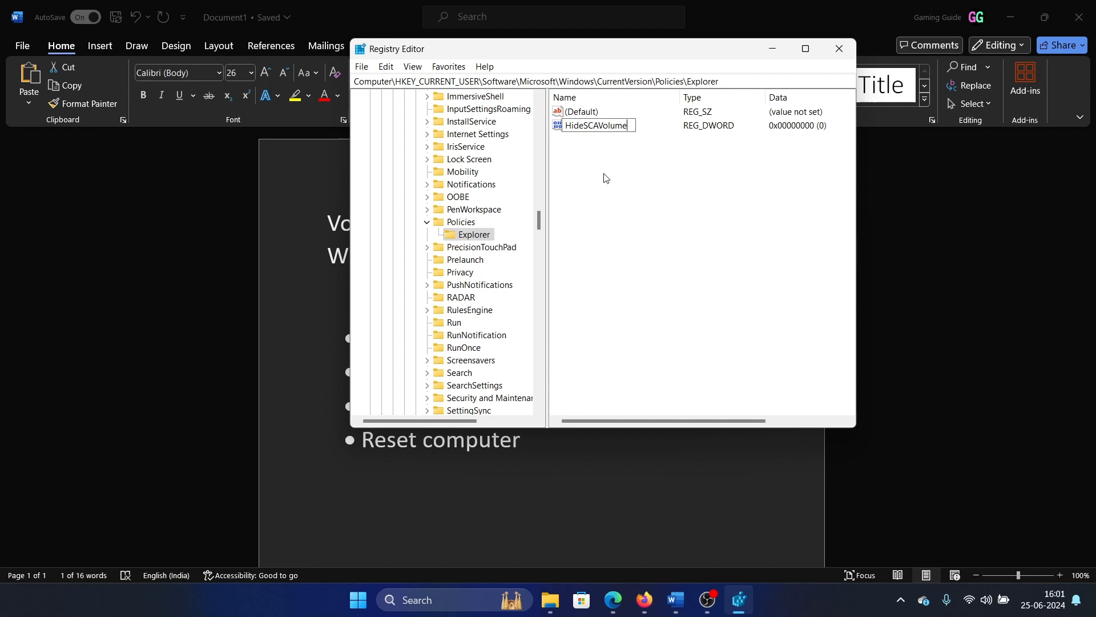
{"action": "double_click", "coordinate": [595, 126]}
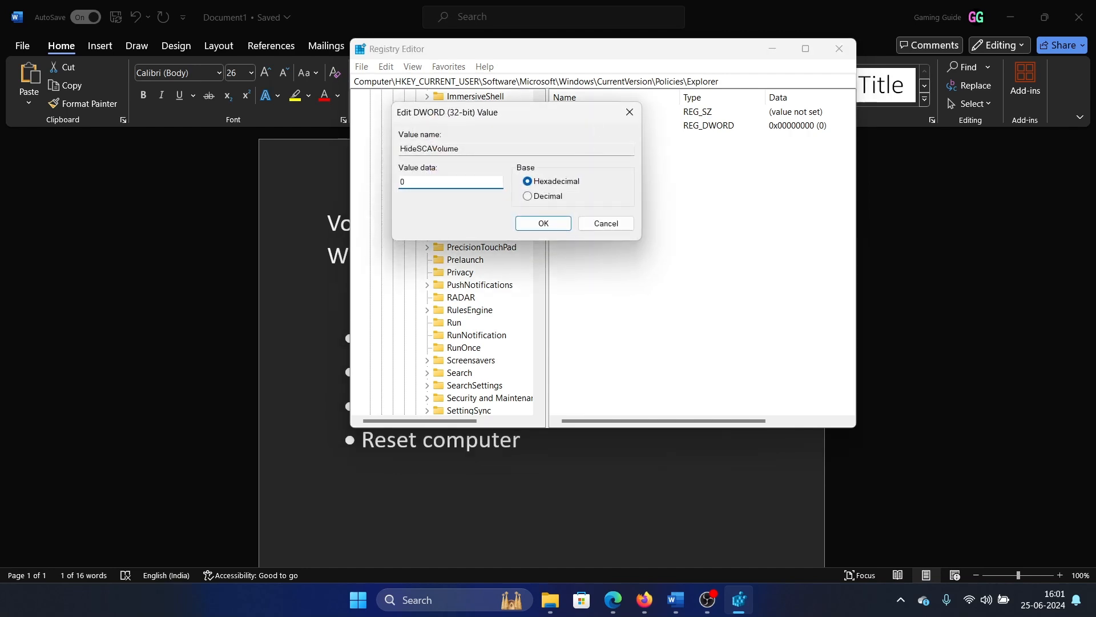
{"action": "left_click", "coordinate": [543, 223]}
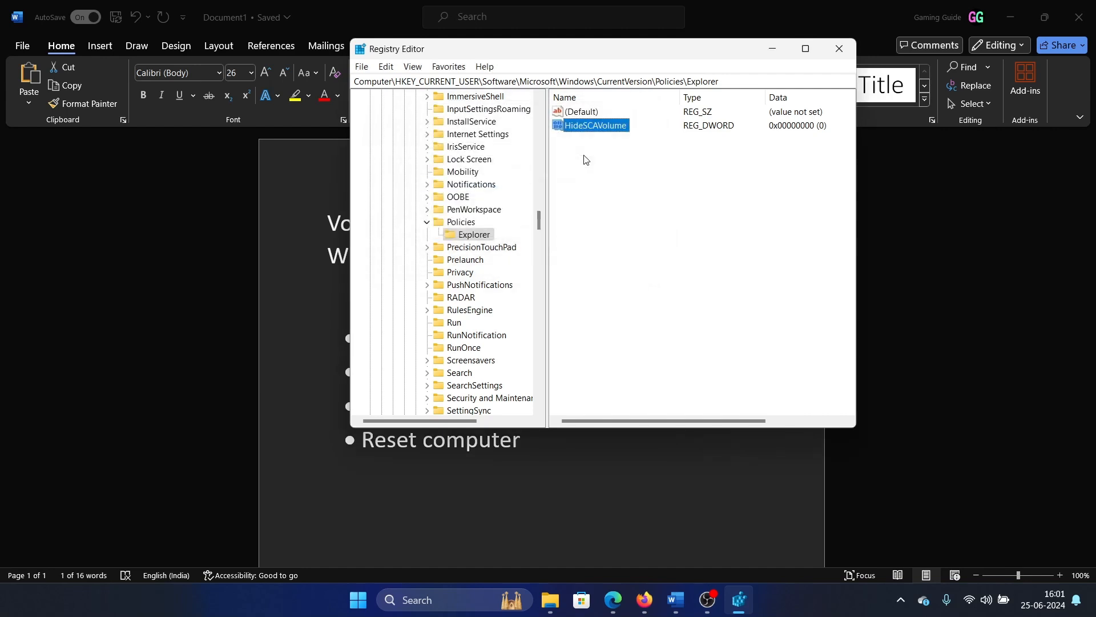
{"action": "left_click", "coordinate": [837, 48]}
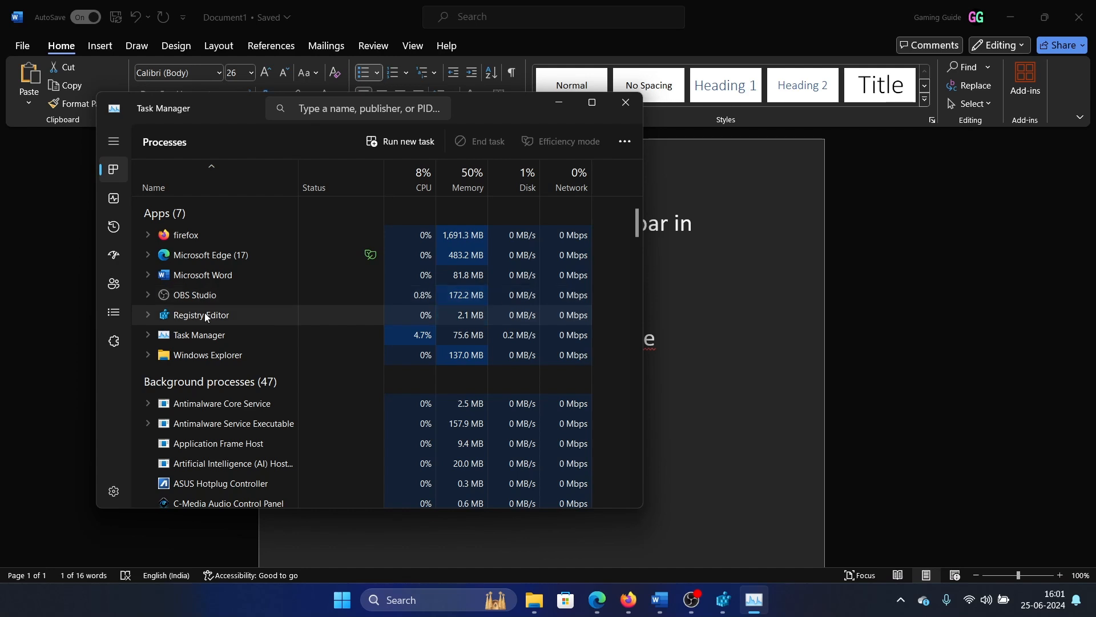
Step: Restart Windows Explorer from Task Manager and launch an administrator Command Prompt
{"action": "right_click", "coordinate": [206, 355]}
{"action": "type", "text": "com"}
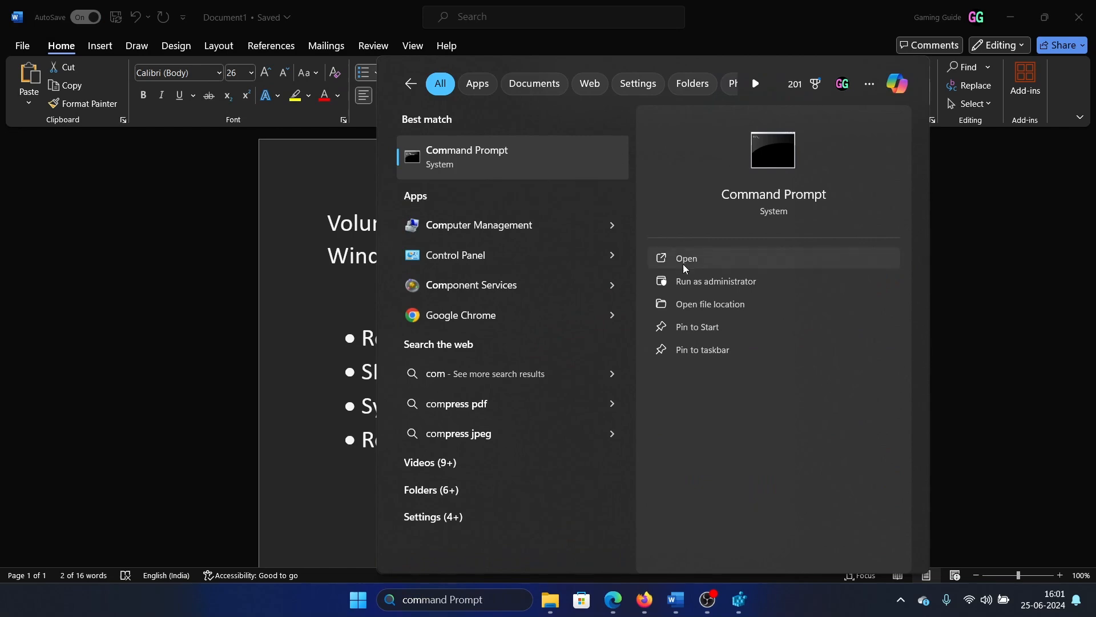
{"action": "left_click", "coordinate": [714, 280]}
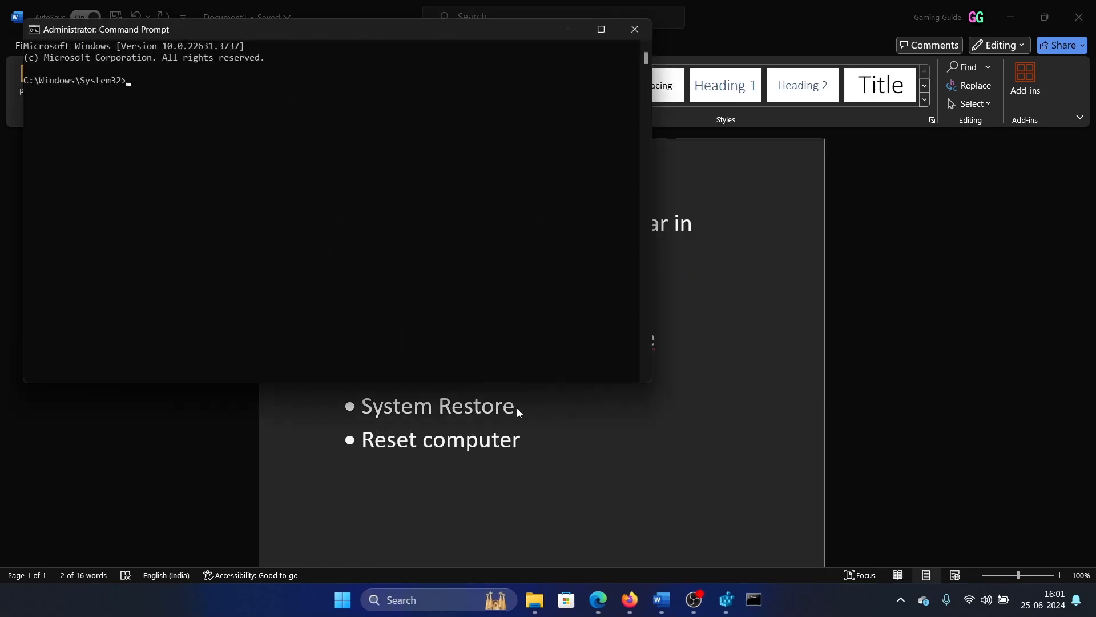
Step: Run sfc /scannow in the elevated prompt, then search Start for recovery
{"action": "type", "text": "sfc"}
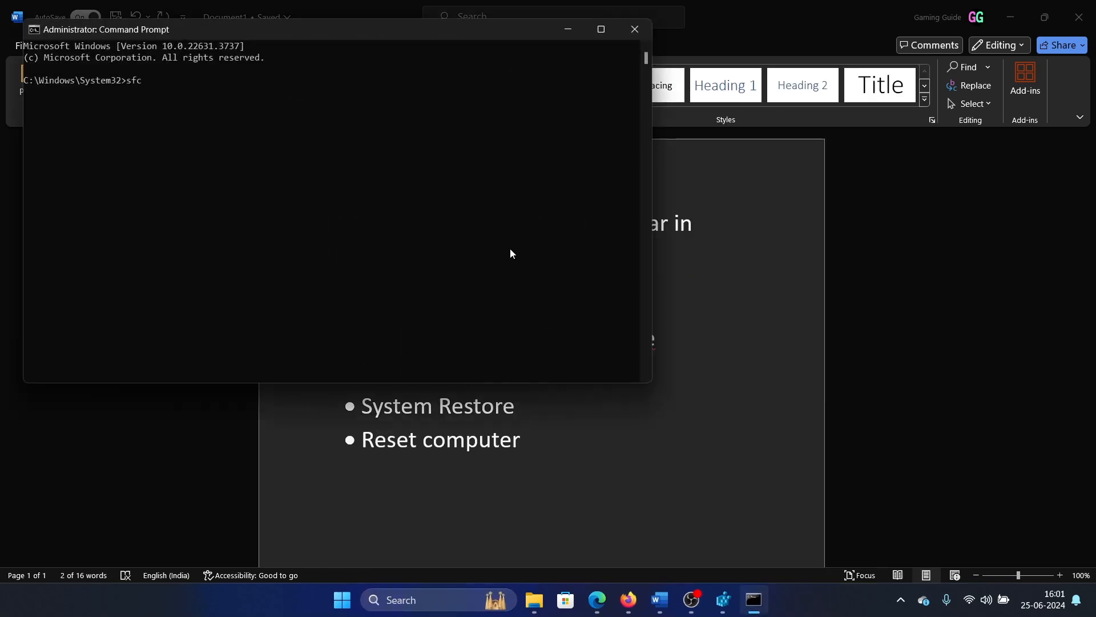
{"action": "type", "text": "/scannow"}
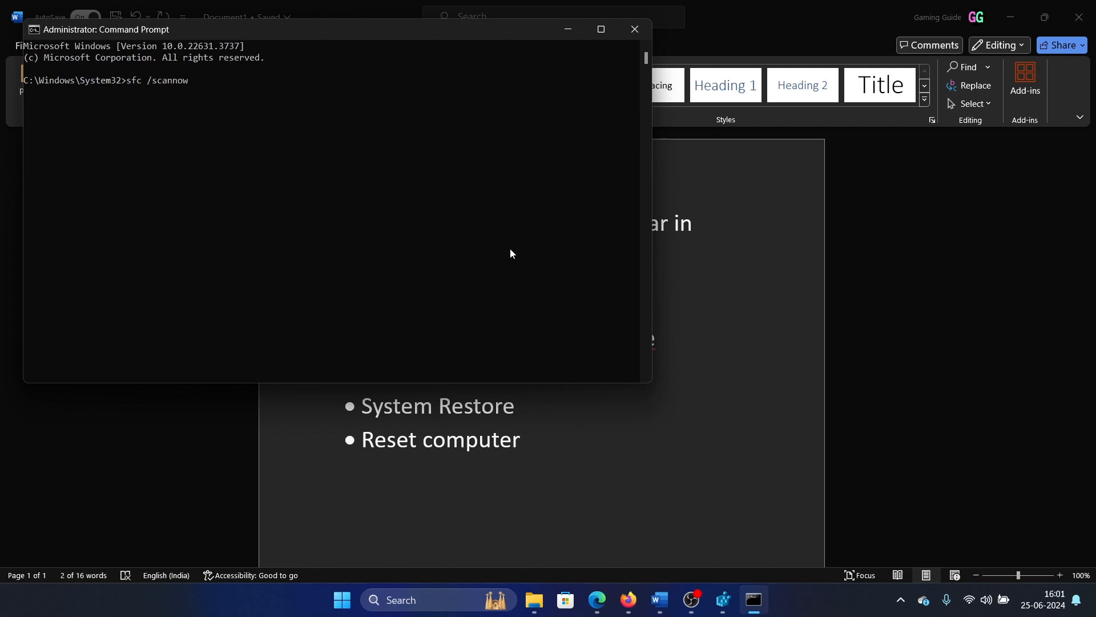
{"action": "key", "text": "enter"}
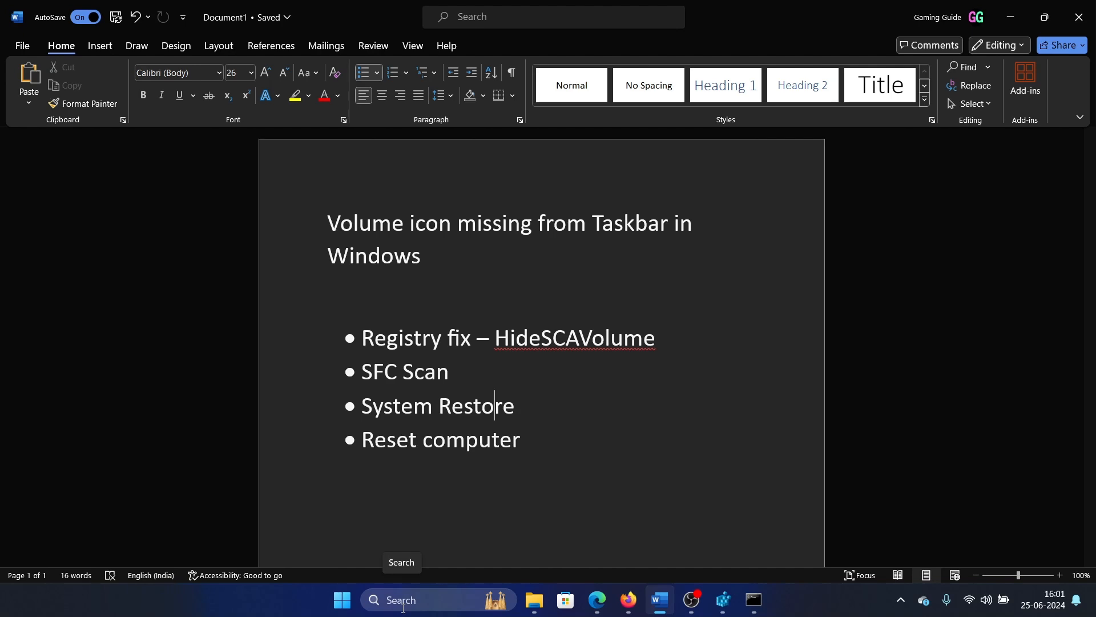
{"action": "type", "text": "recovery"}
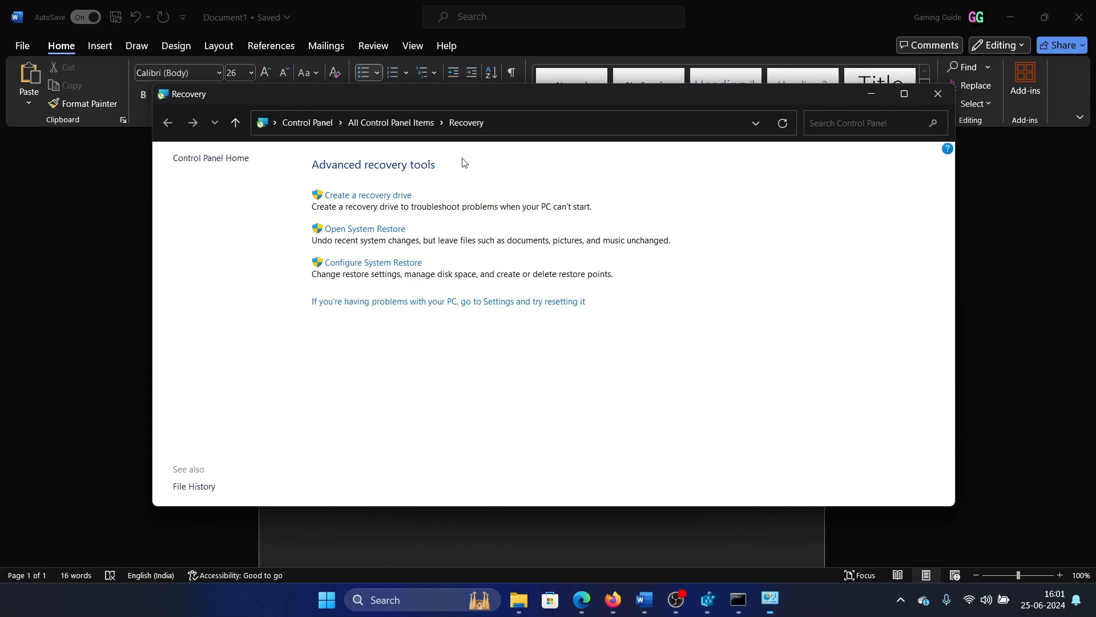
Step: Walk System Restore to the Test point confirmation, decline with No, and close Recovery
{"action": "left_click", "coordinate": [363, 228]}
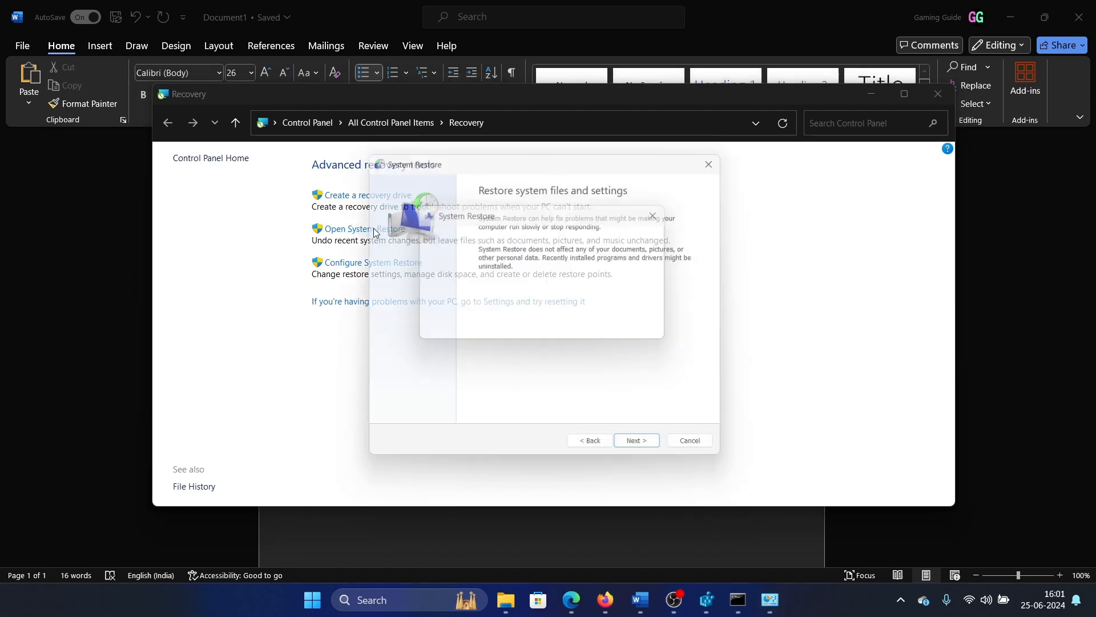
{"action": "left_click", "coordinate": [635, 440]}
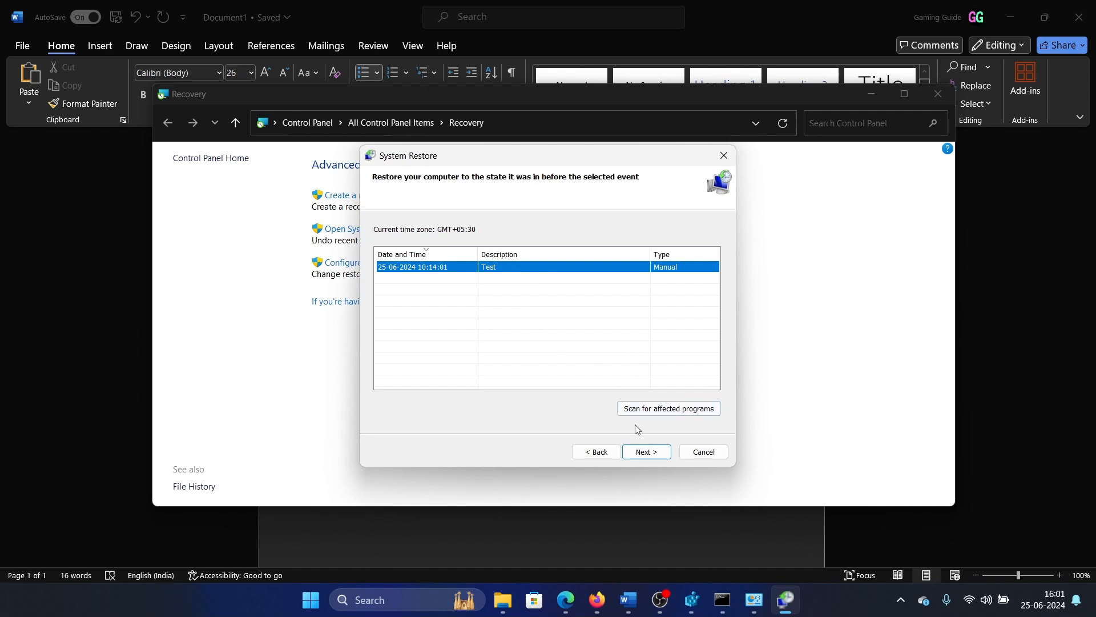
{"action": "left_click", "coordinate": [646, 451]}
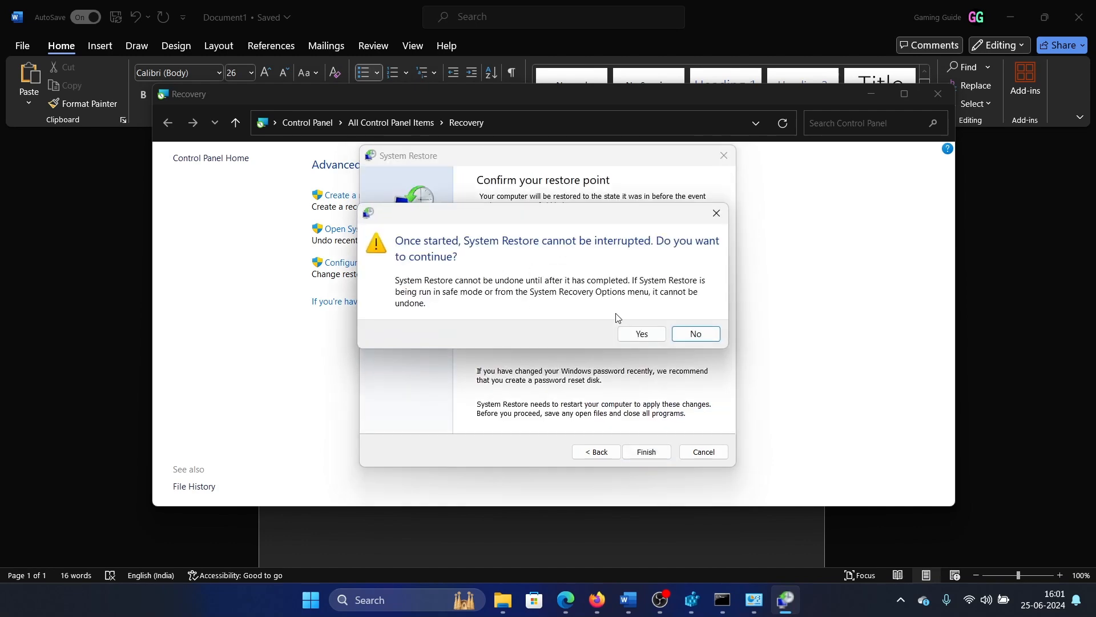
{"action": "left_click", "coordinate": [694, 334]}
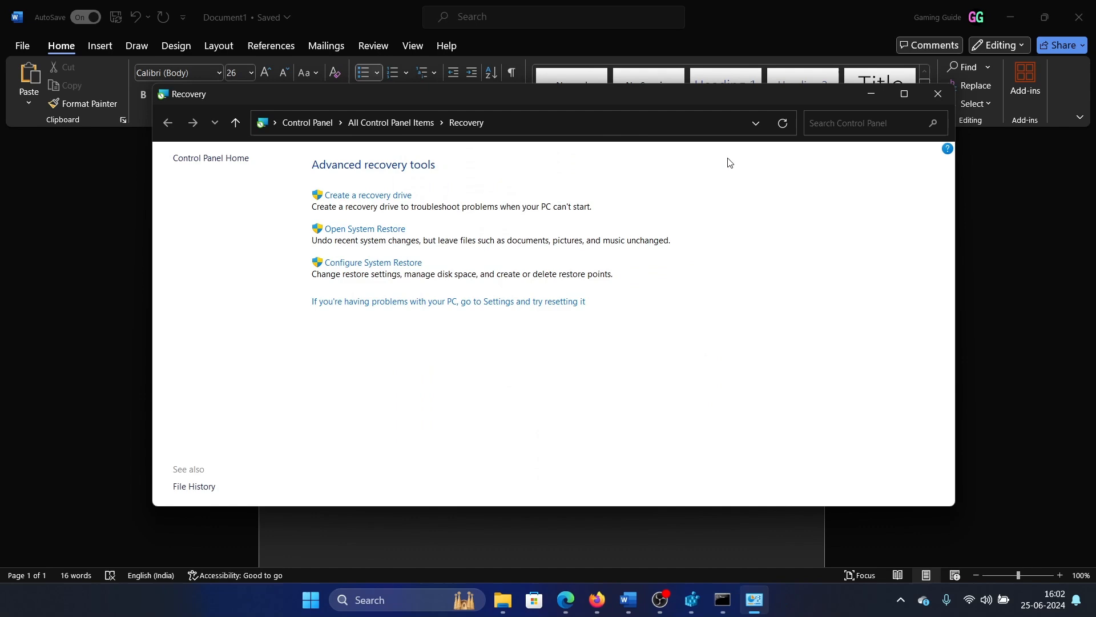
{"action": "left_click", "coordinate": [938, 94]}
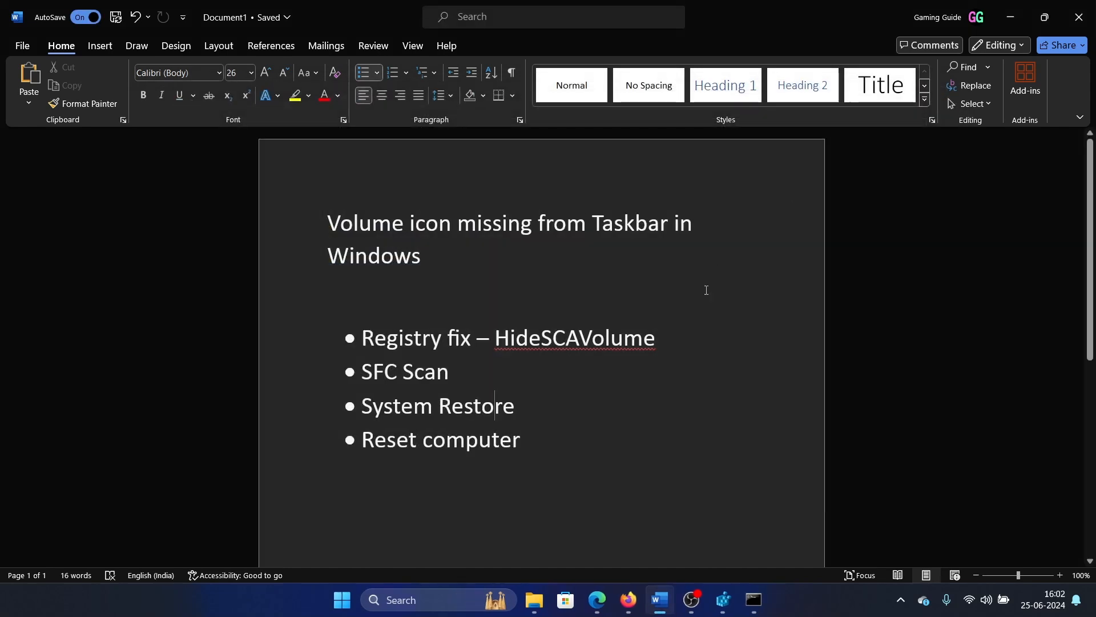